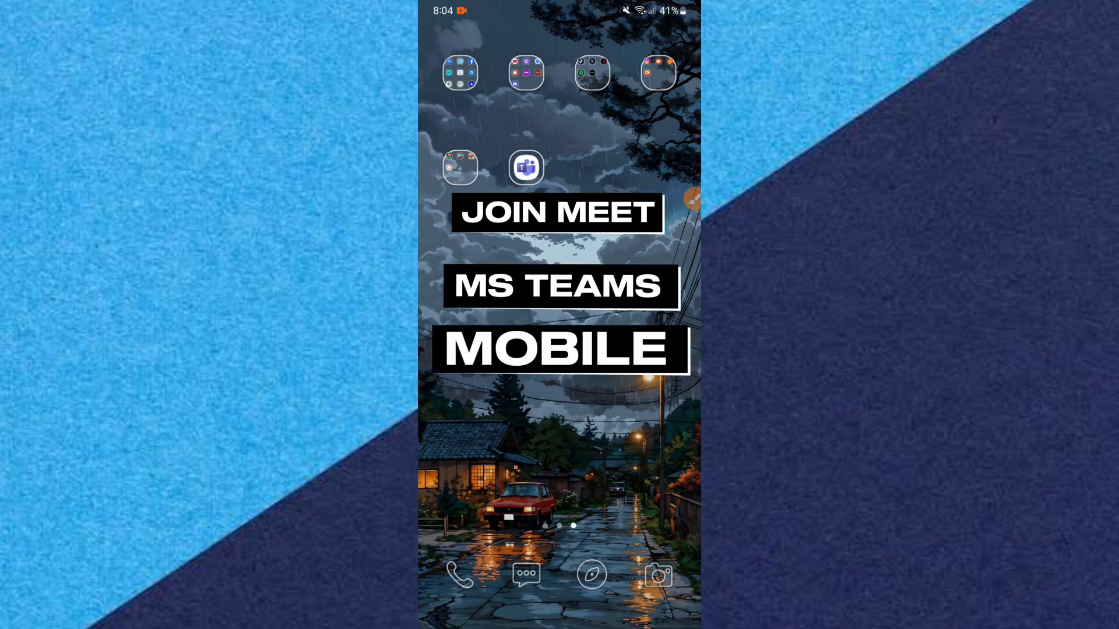
Step: Launch Microsoft Teams from the home screen, landing on the Assignments page
left_click(525, 168)
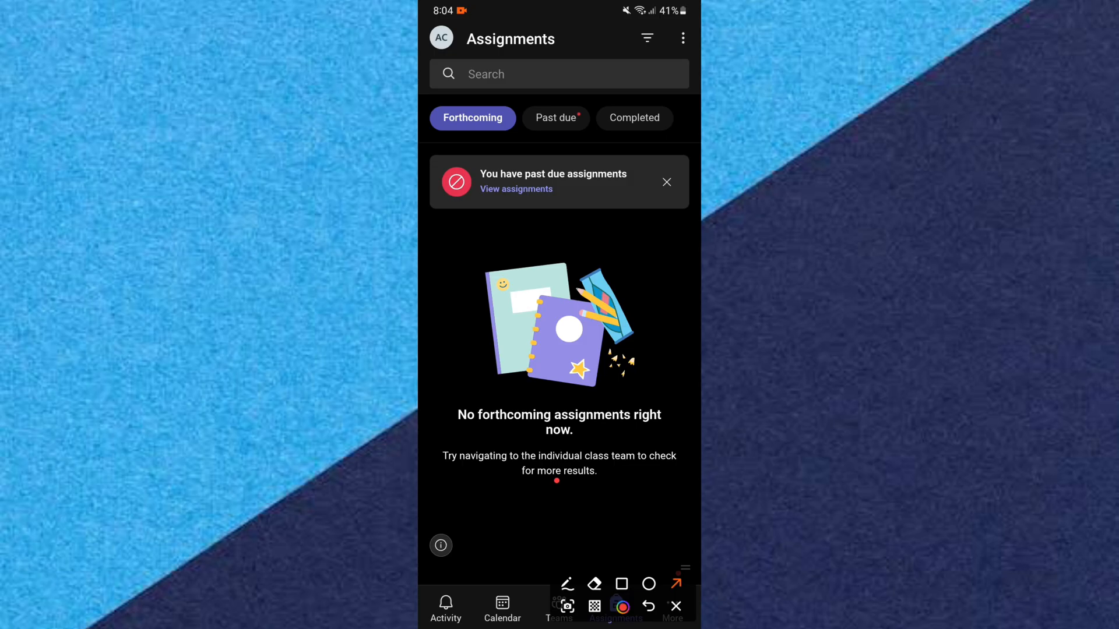
Step: Show the May calendar with the Recurring meeting on Friday the 16th at 10:30 am
left_click(502, 607)
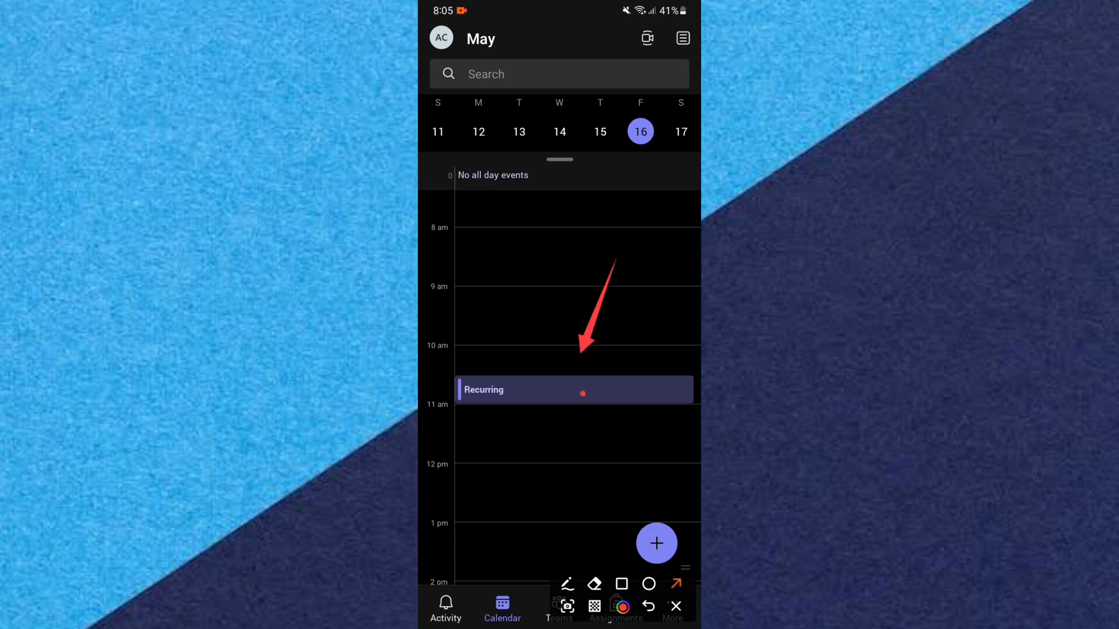
left_click(675, 606)
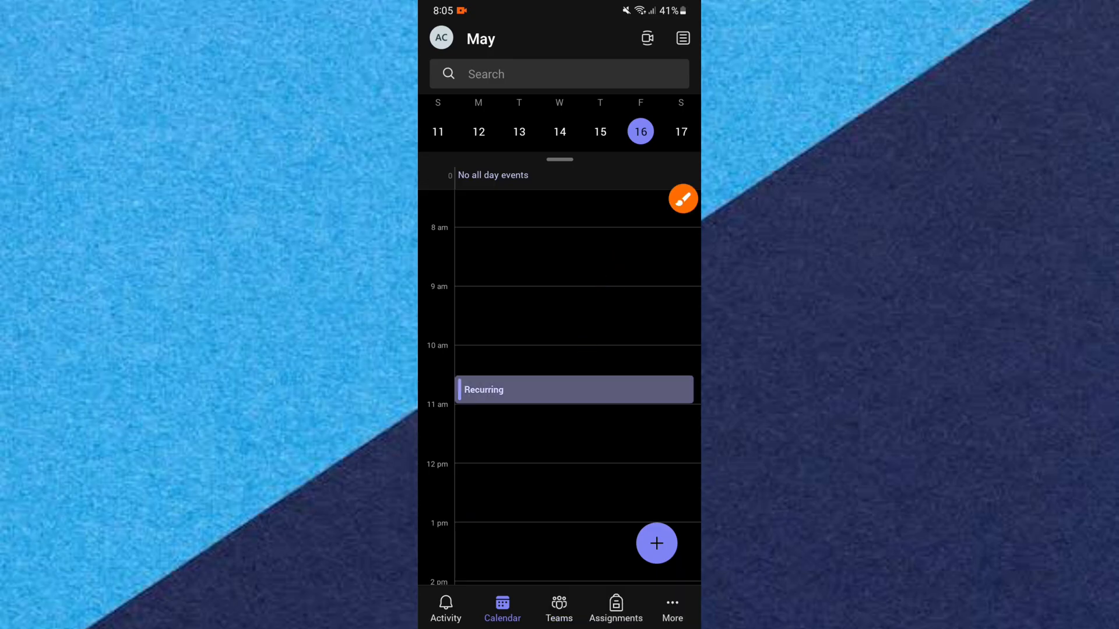
Step: Open the Recurring meeting's details and start joining, reaching the pre-join screen with video and mic off
left_click(575, 389)
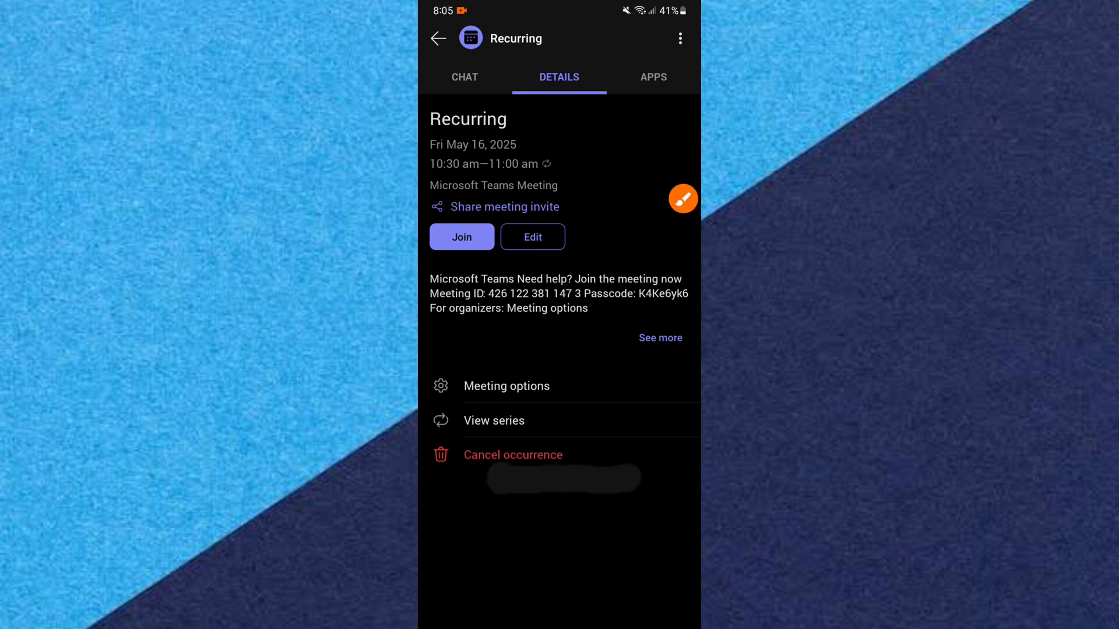
left_click(461, 236)
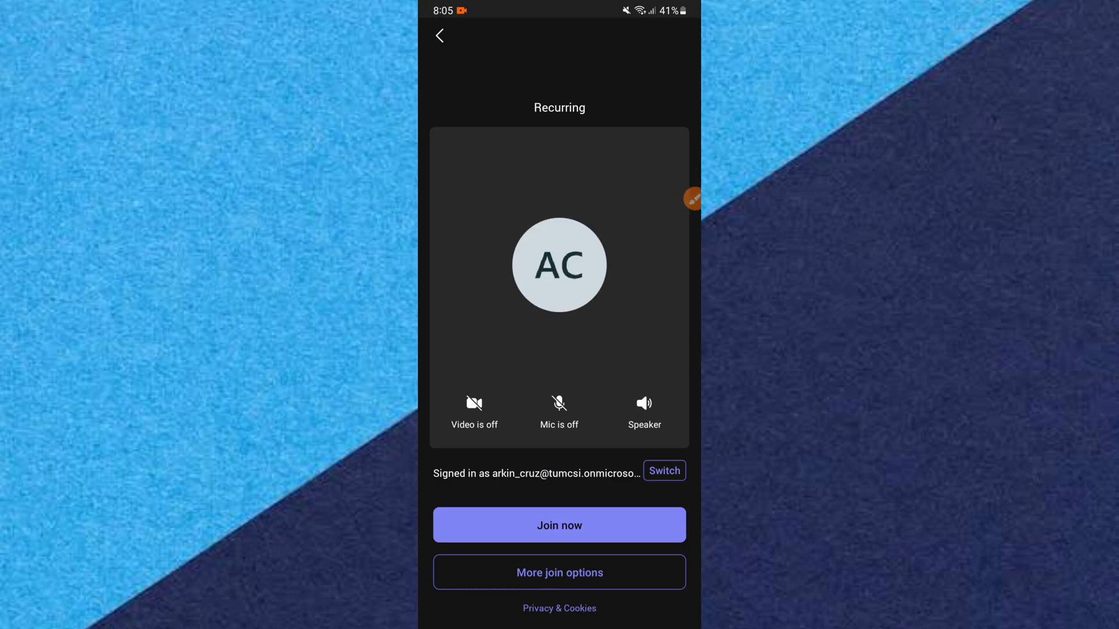
Step: Back out of the pre-join screen and open the Student Affairs Office team from the Teams list
left_click(439, 35)
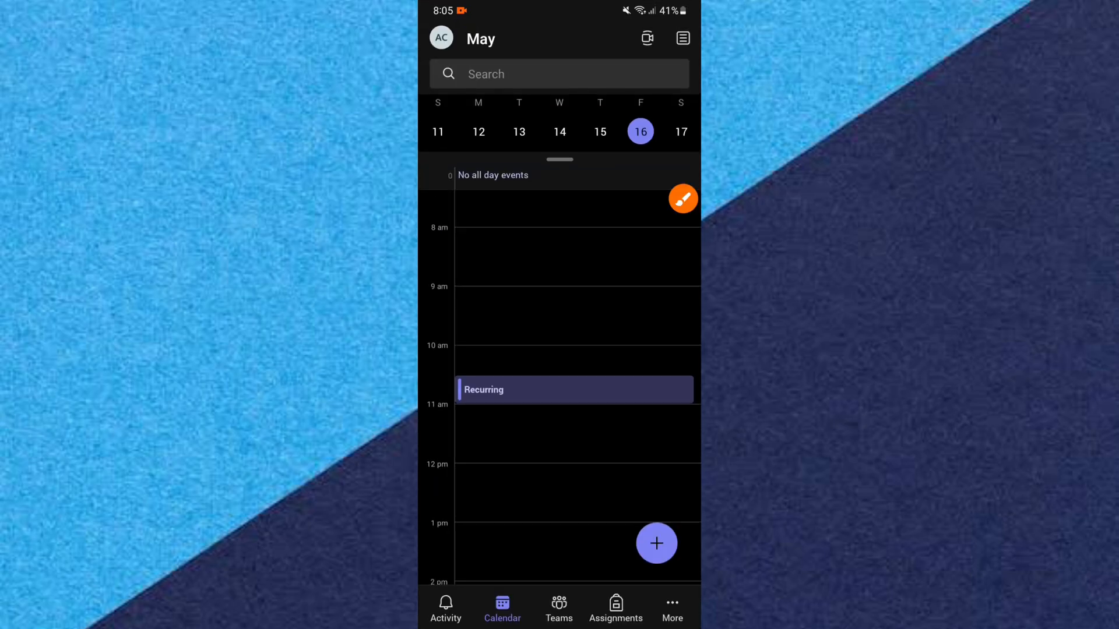
left_click(558, 607)
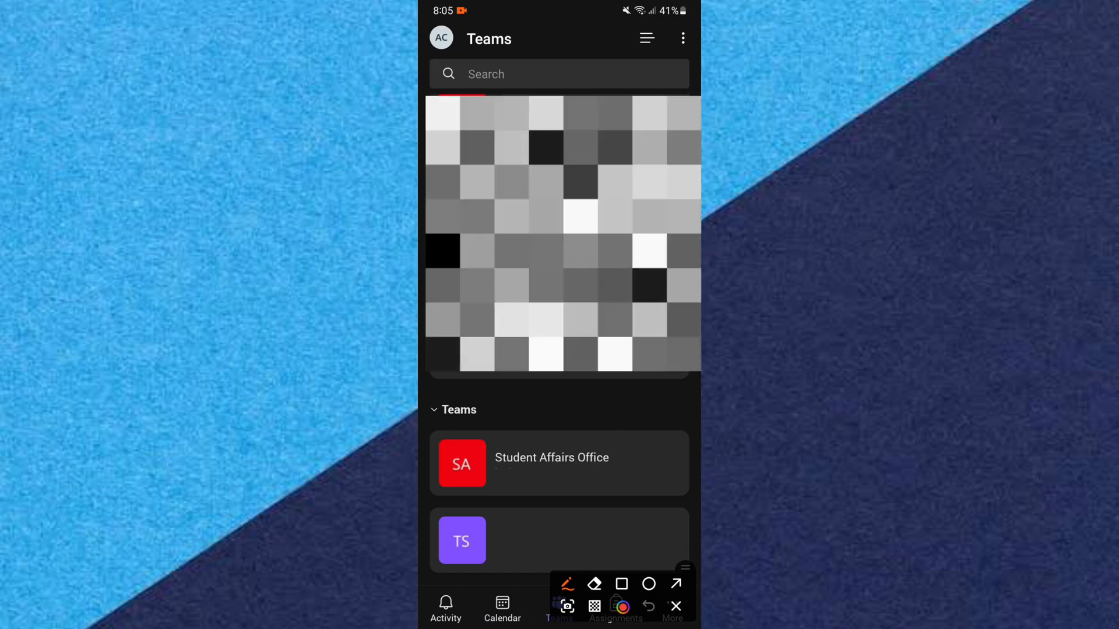
left_click(675, 606)
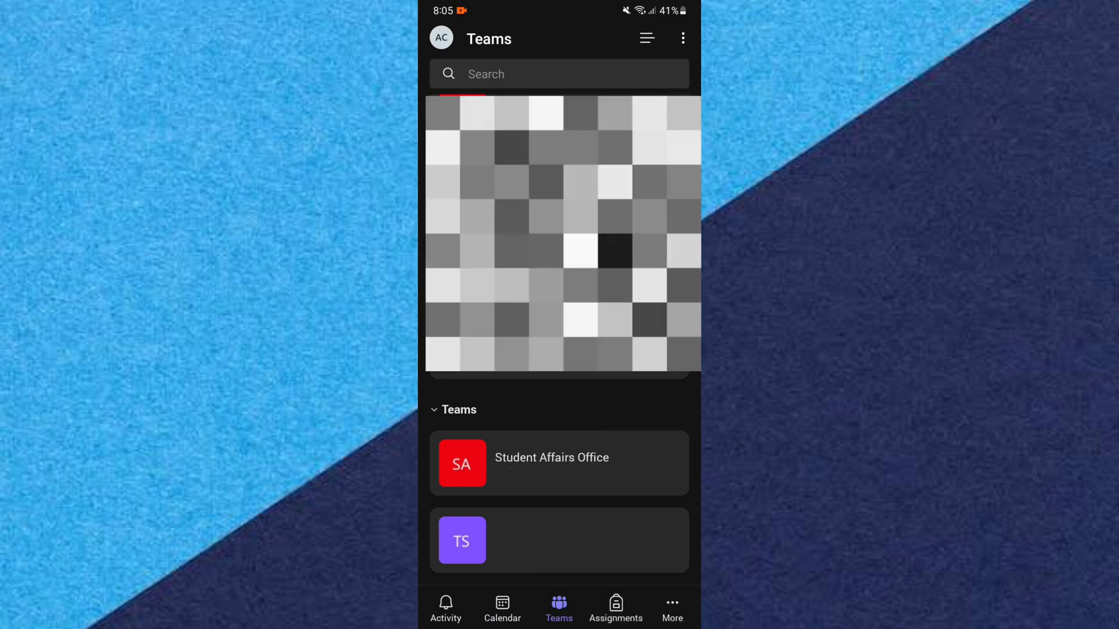
left_click(558, 462)
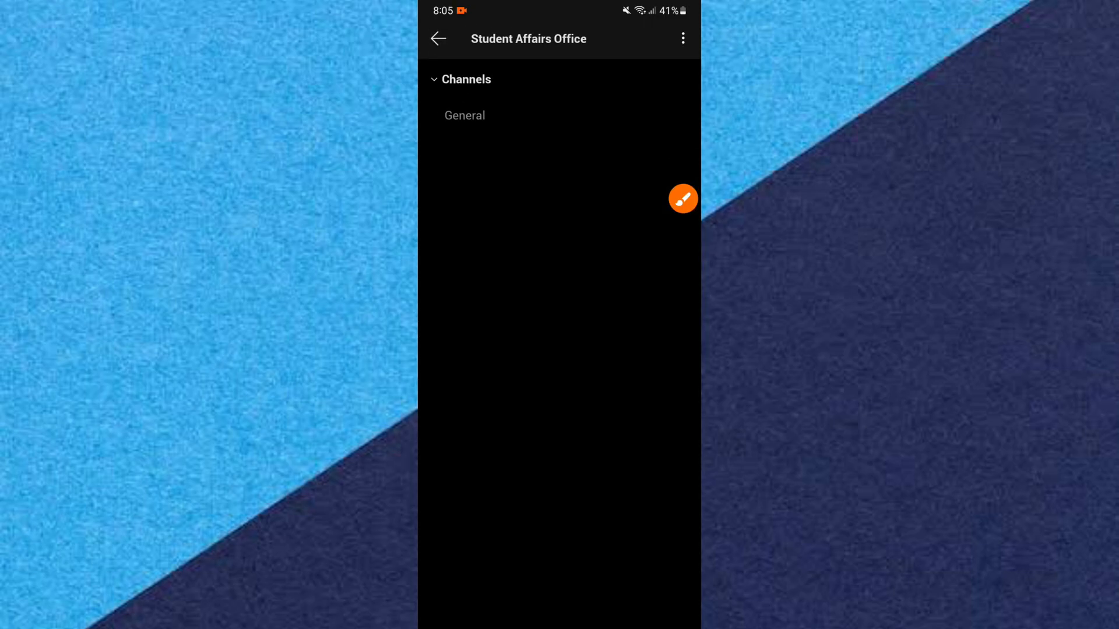
Step: Open the General channel's Posts, where a Join button appears in the header
left_click(682, 199)
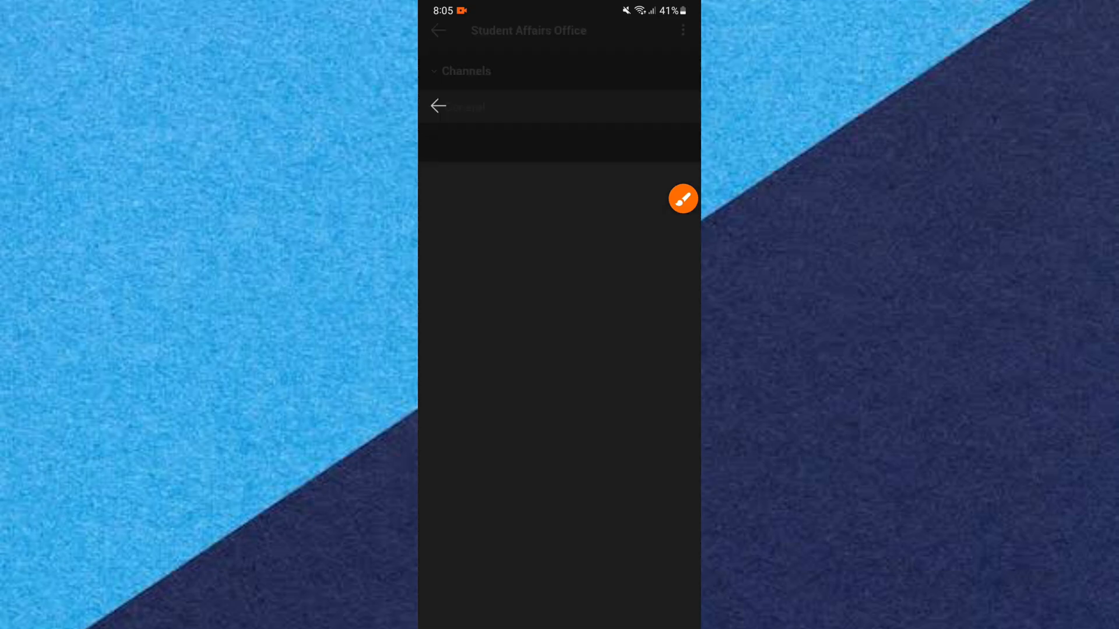
left_click(468, 106)
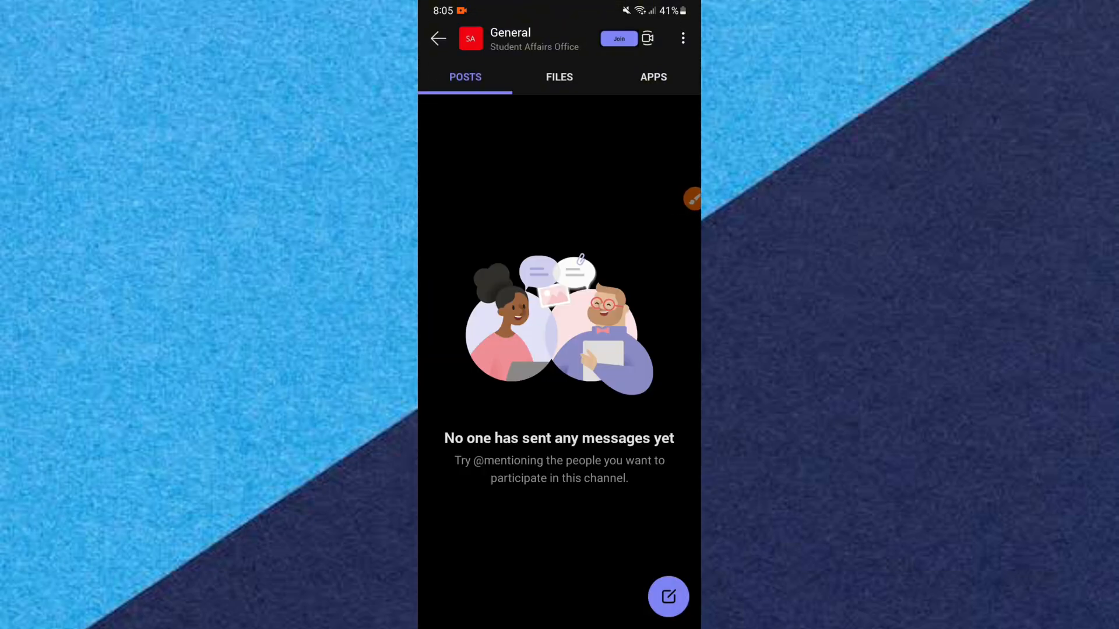